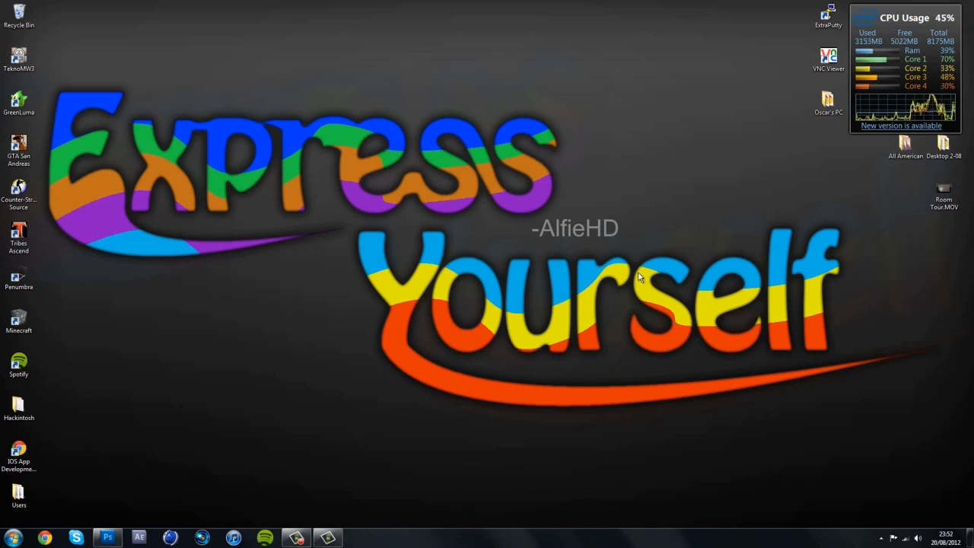
mouse_move(554, 288)
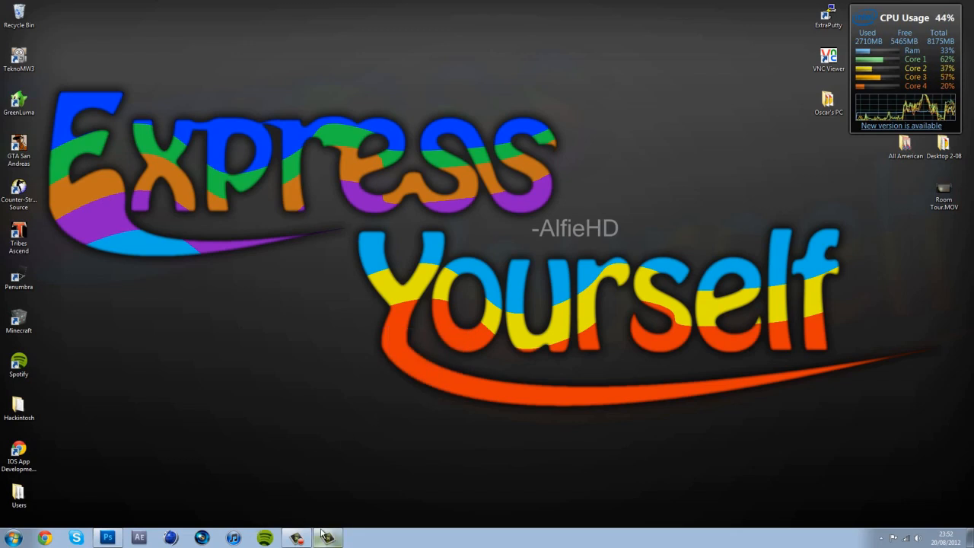
- Import Room Tour.MOV from the Clip Bin onto Track 1, accepting 1280×720 editing dimensions
click(328, 538)
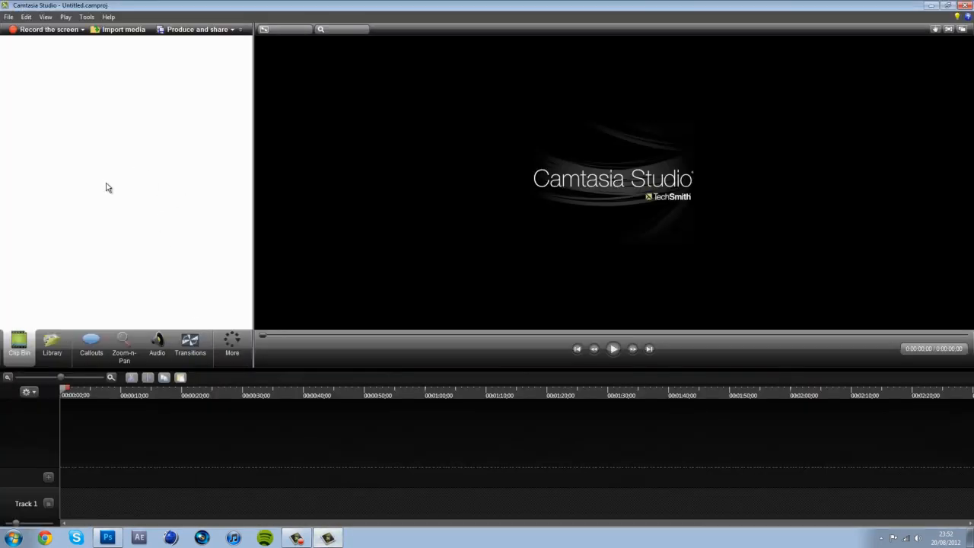
right_click(109, 188)
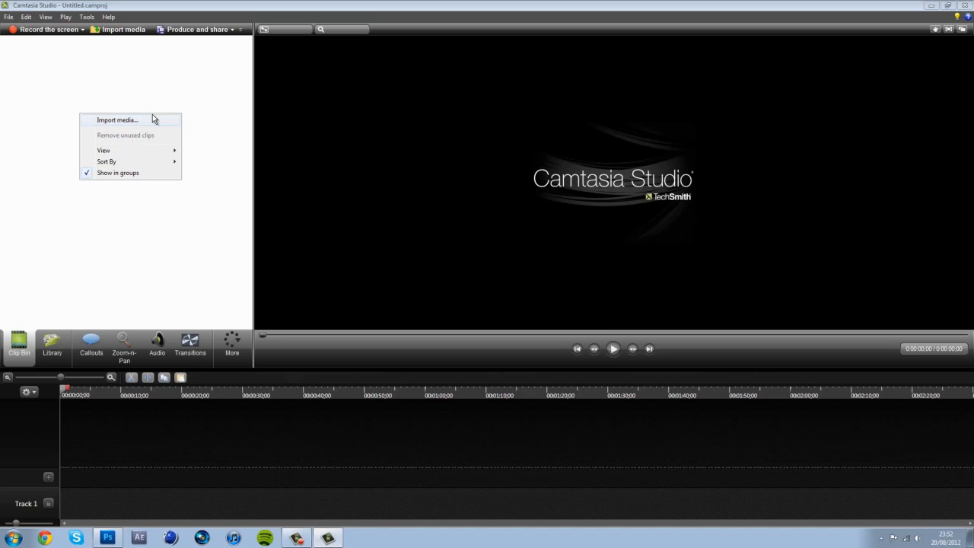
click(117, 119)
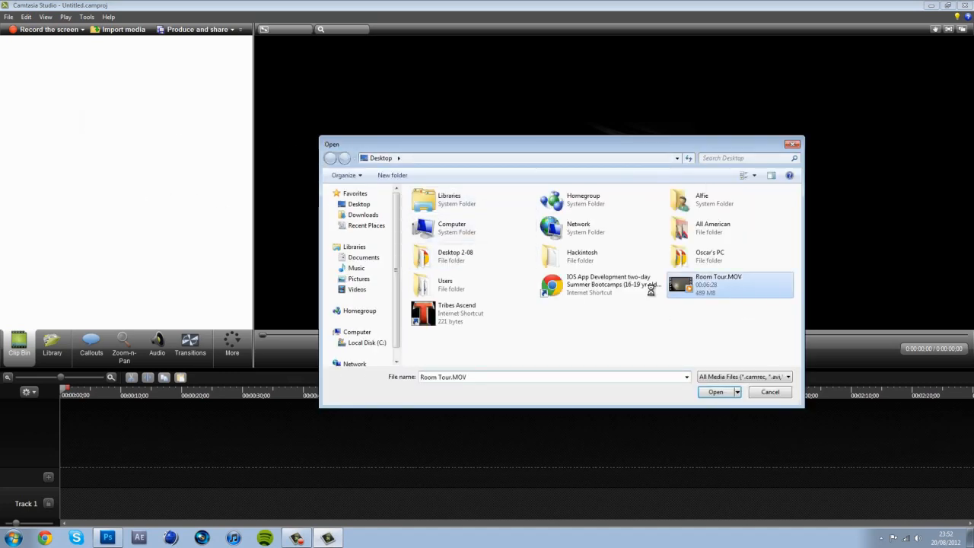
click(716, 391)
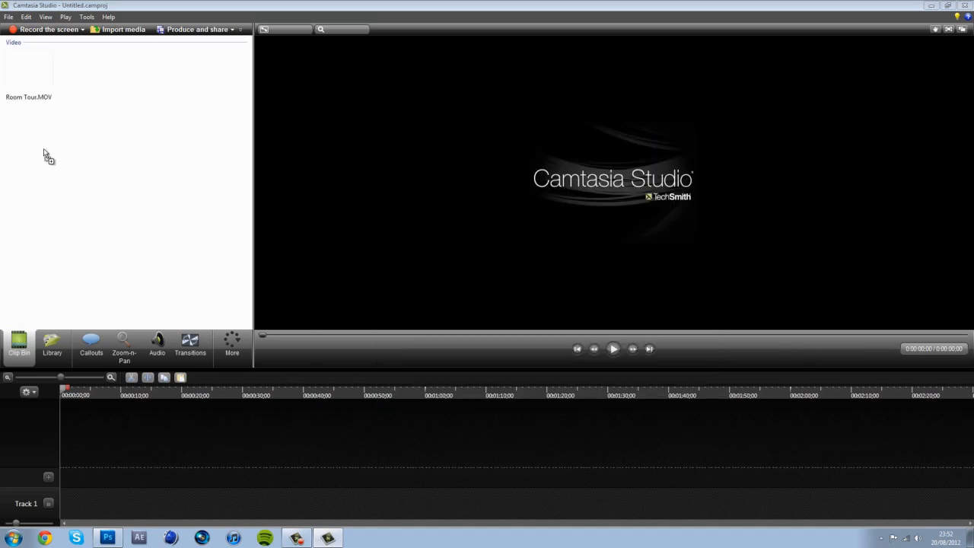
click(28, 68)
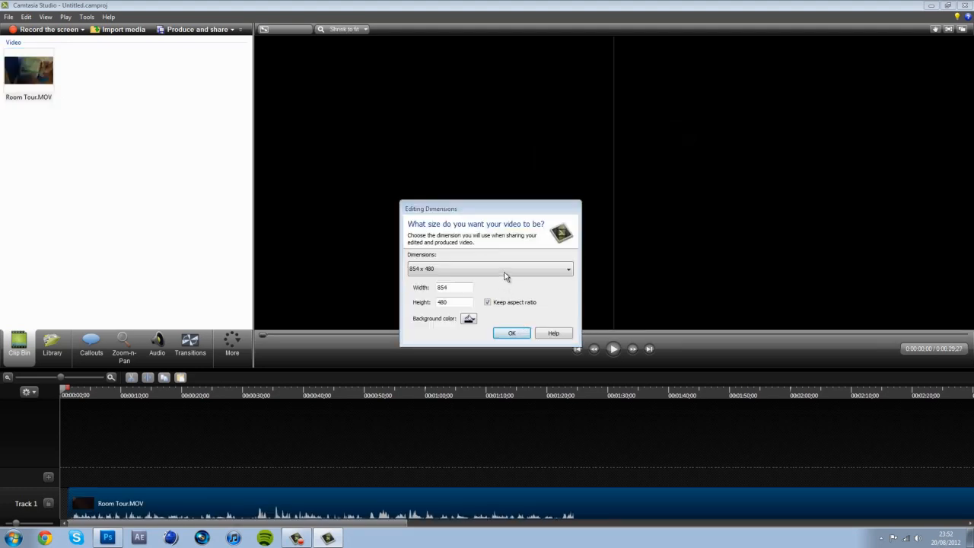
click(512, 333)
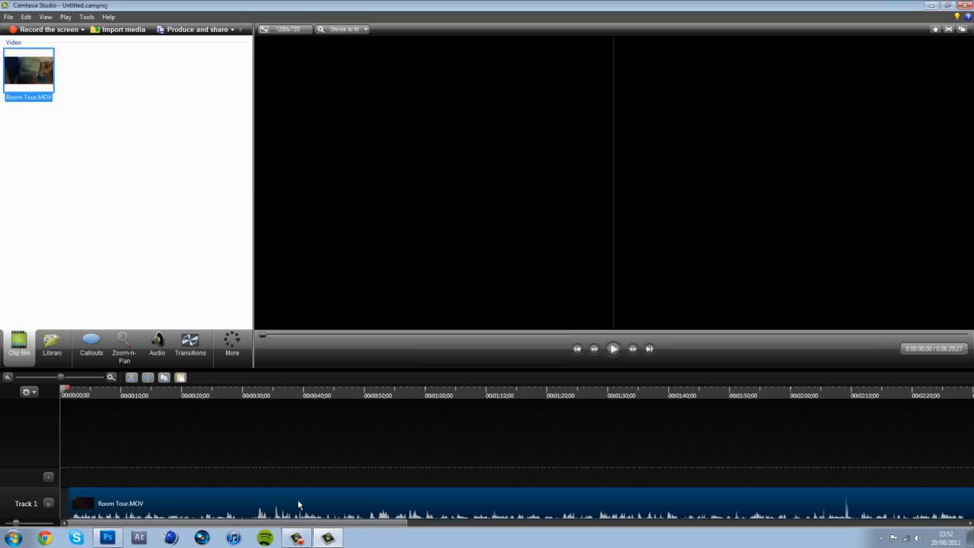
click(613, 349)
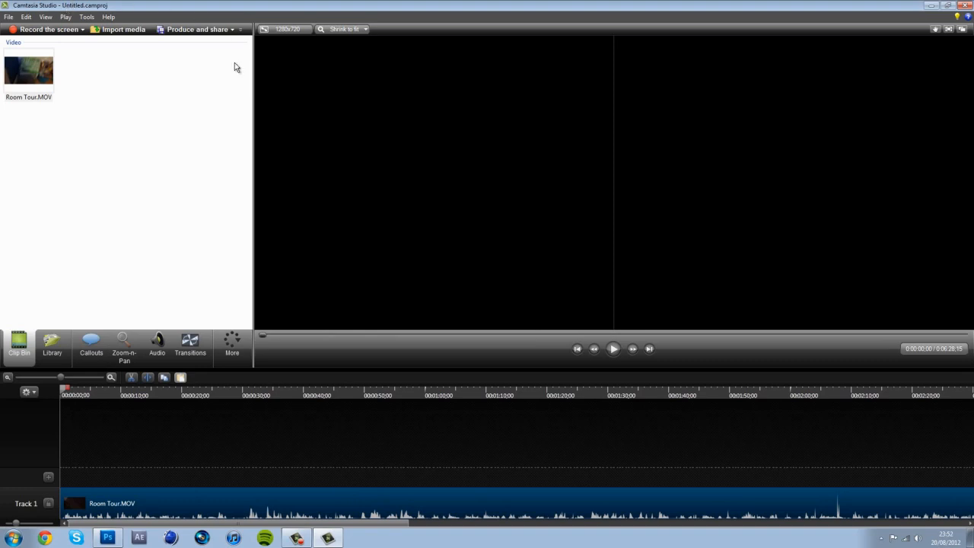
mouse_move(154, 23)
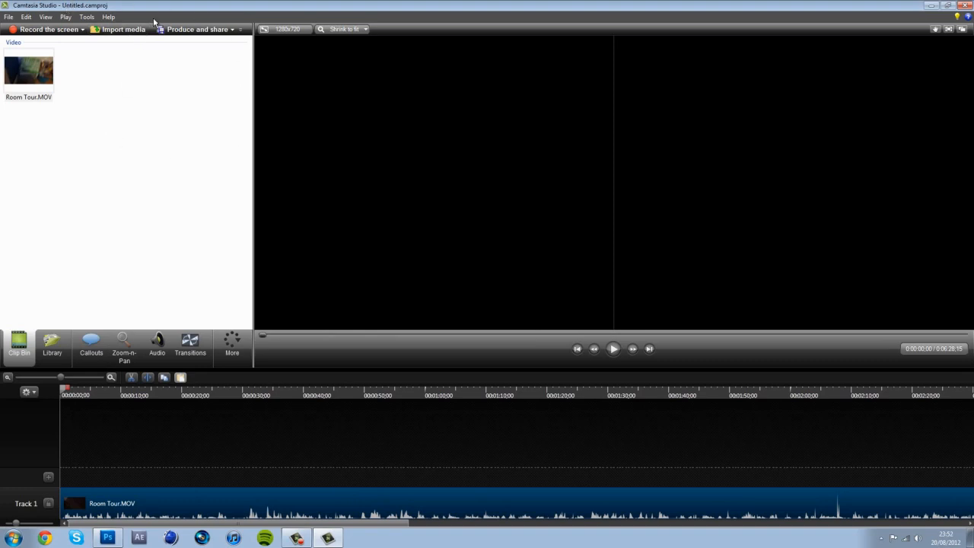
- Uncheck 'Use GPU acceleration if available' in Tools > Options and save
click(86, 17)
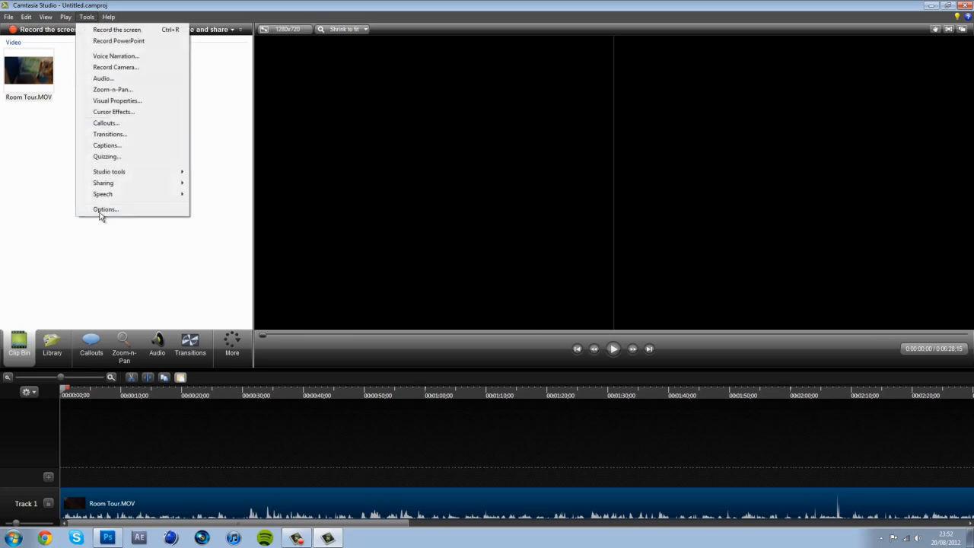
click(105, 209)
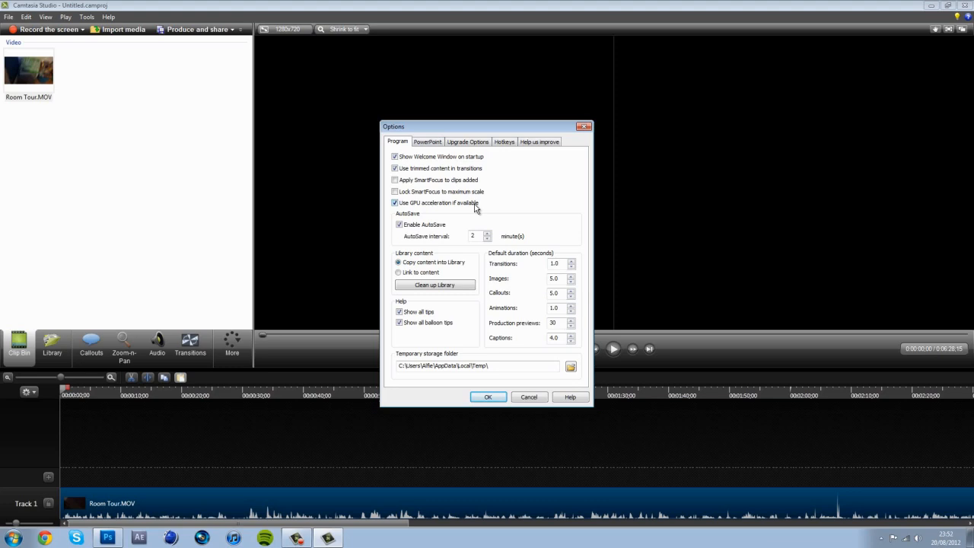
click(395, 202)
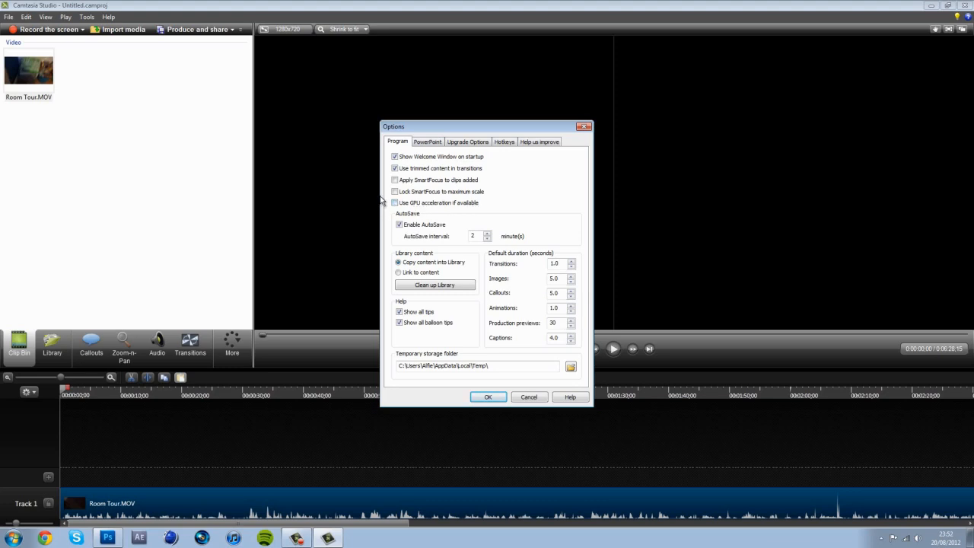
mouse_move(488, 397)
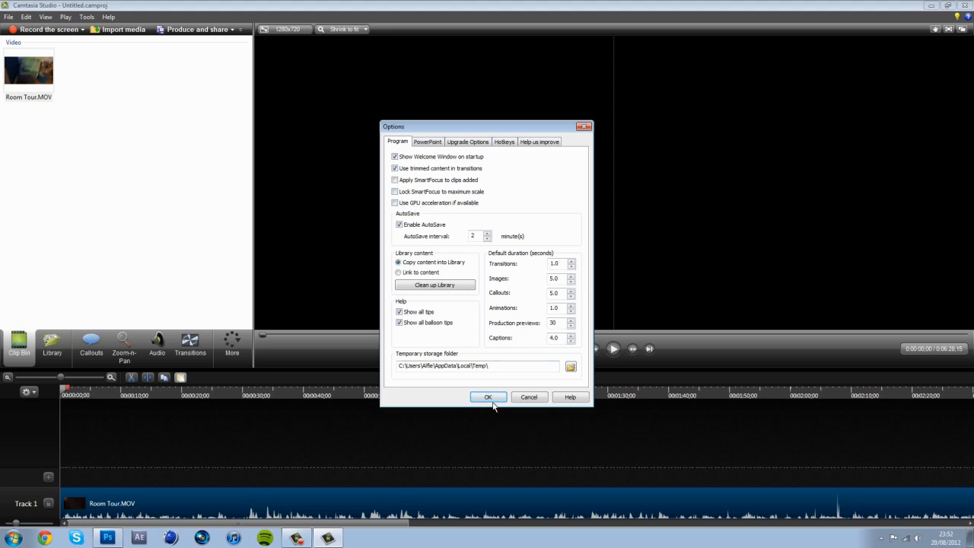
click(488, 397)
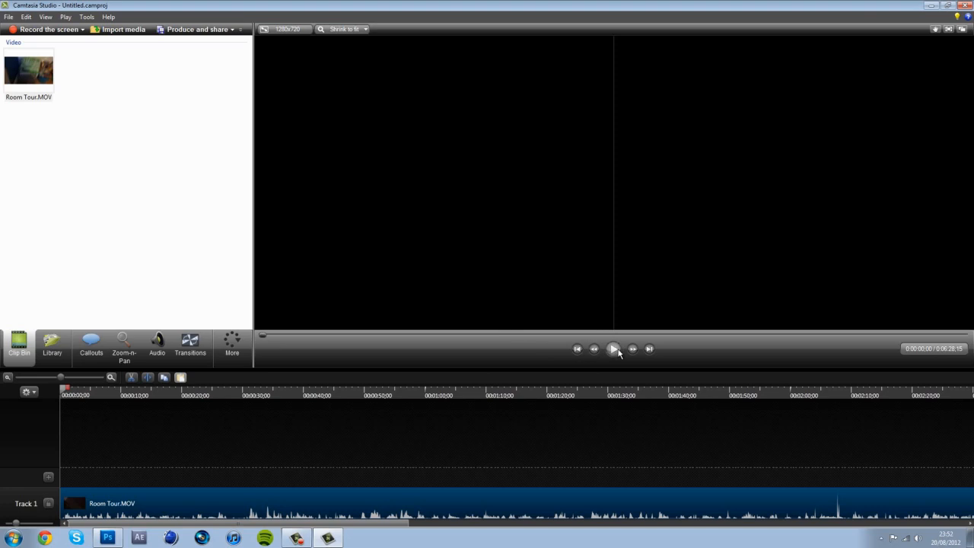
- Play and pause Room Tour.MOV to test the black preview, then exit Camtasia Studio
click(614, 349)
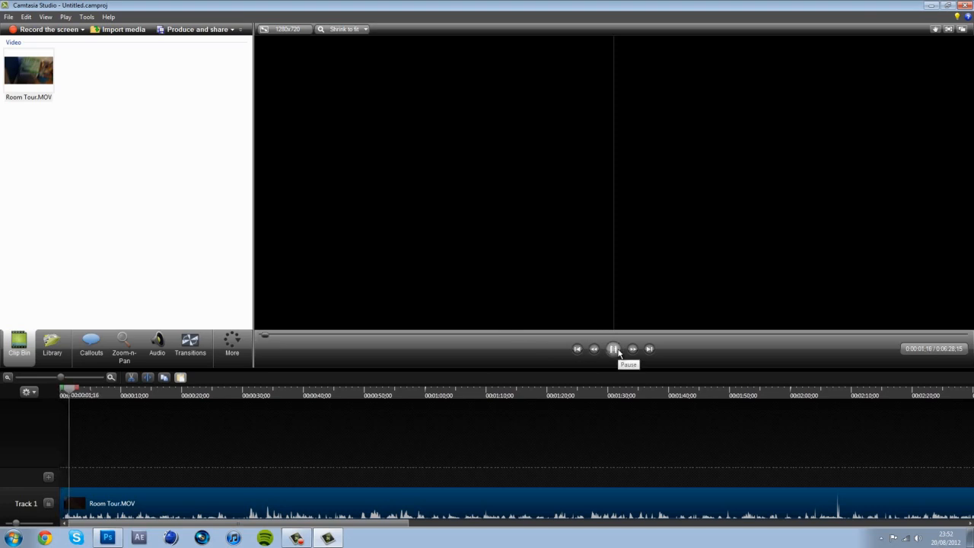
click(613, 348)
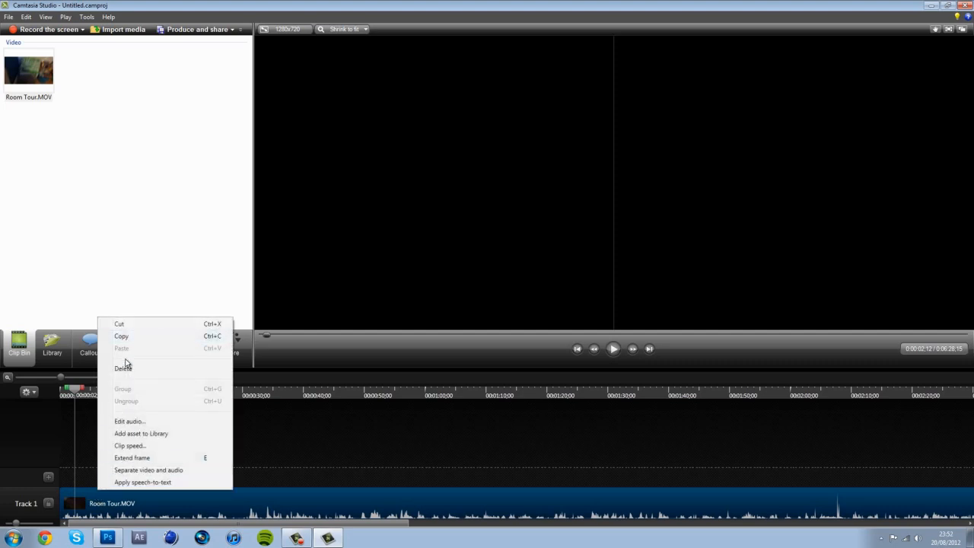
click(121, 368)
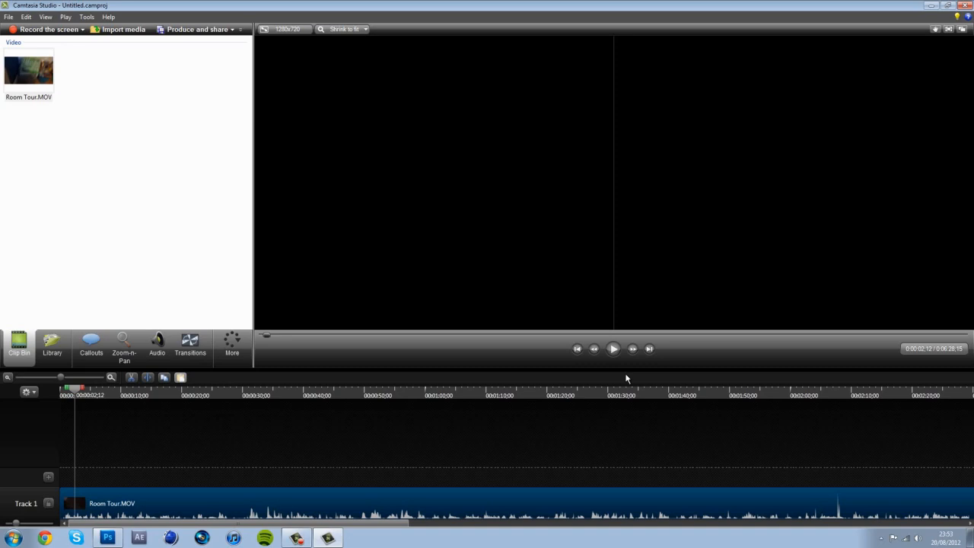
click(614, 349)
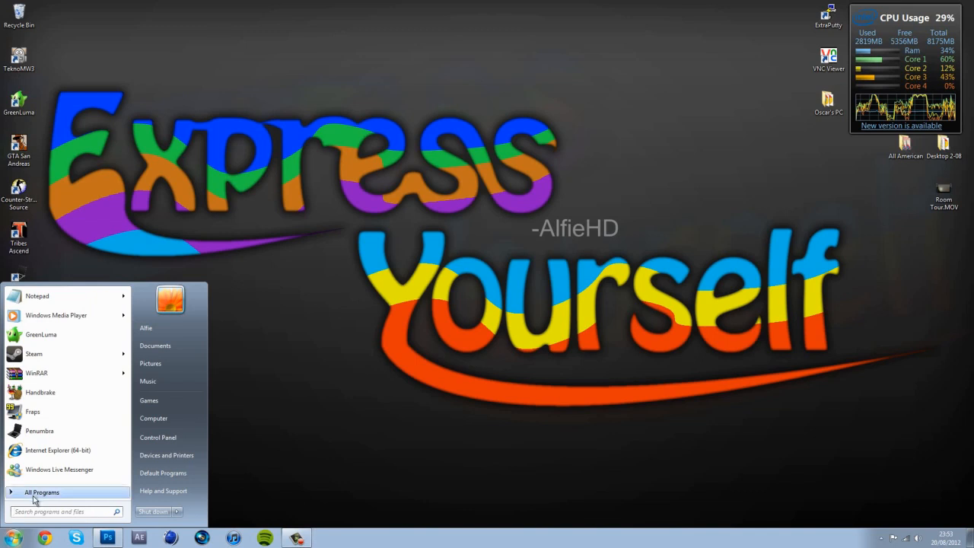
- Show All Programs in the Start menu and scroll down the program list
click(42, 491)
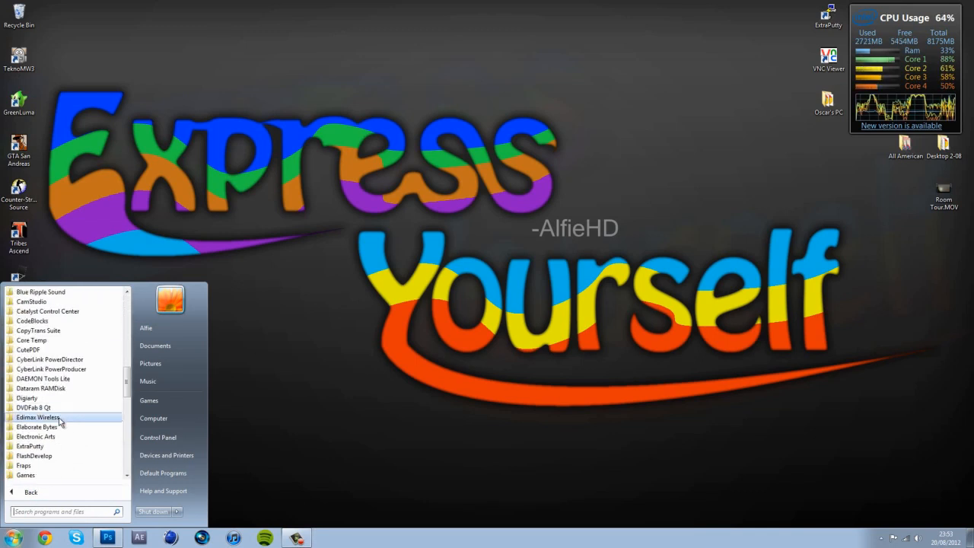
scroll(down, 3)
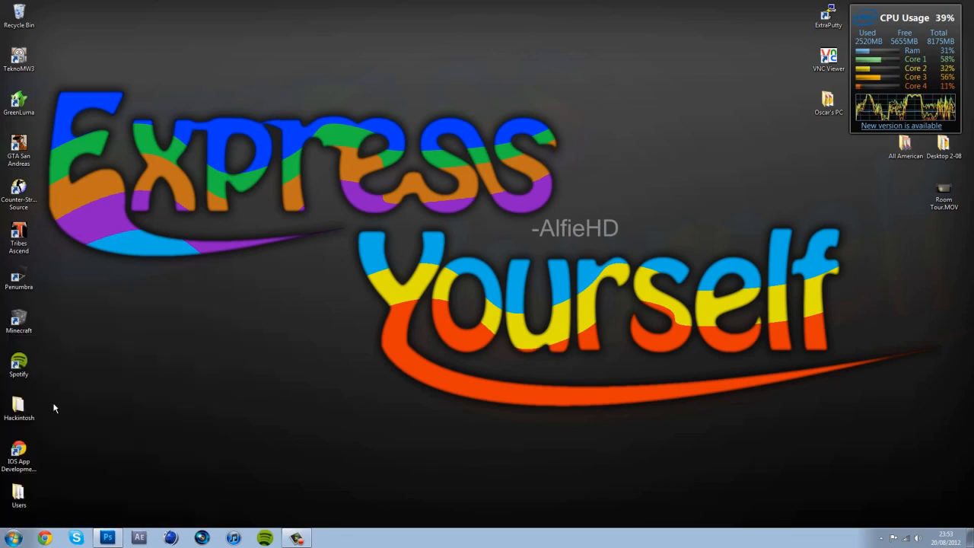
mouse_move(712, 172)
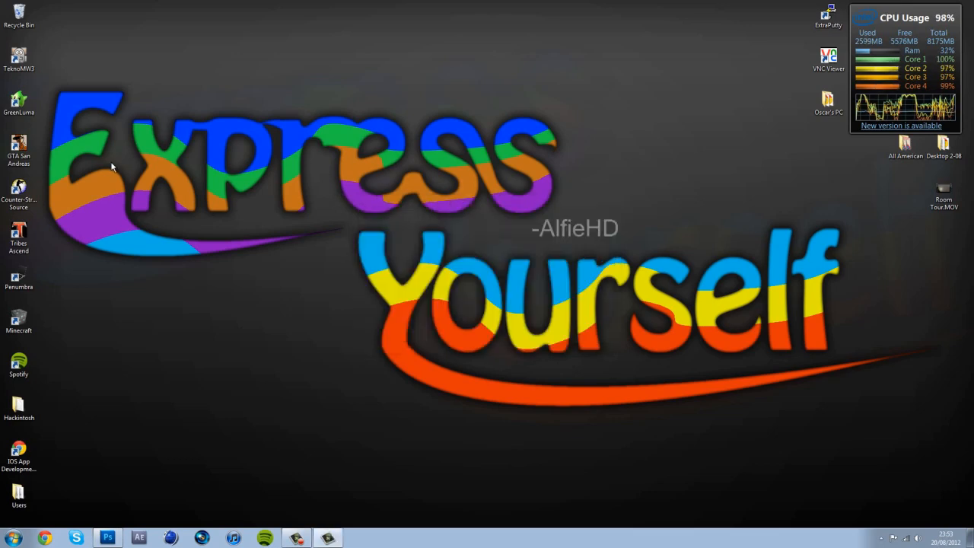
- Dismiss the upgrade notice and re-import Room Tour.MOV to Track 1 at 1280×720
click(327, 538)
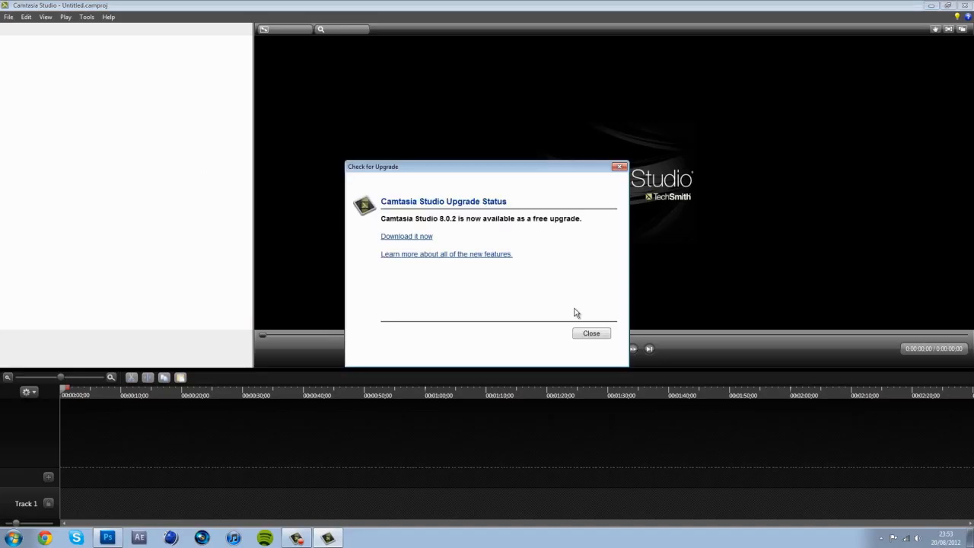
click(592, 333)
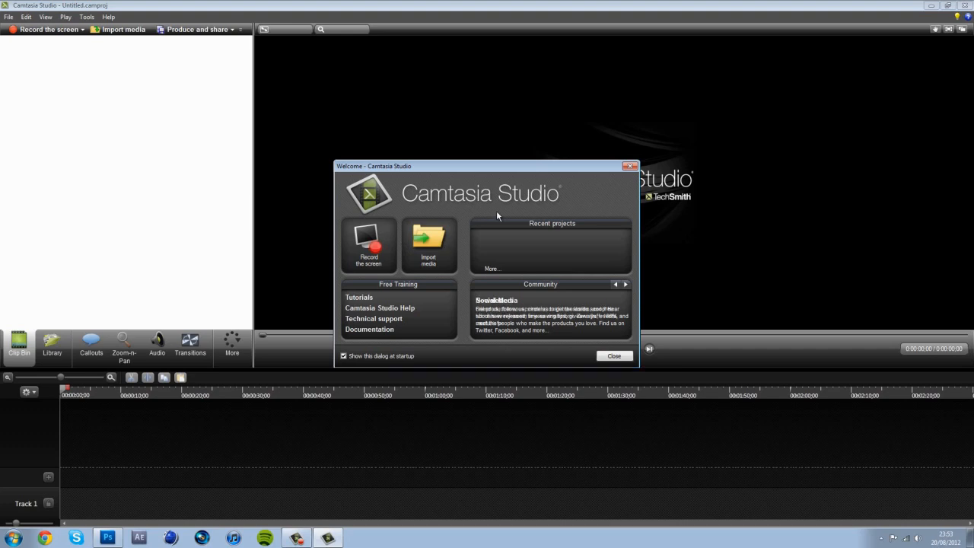
click(428, 244)
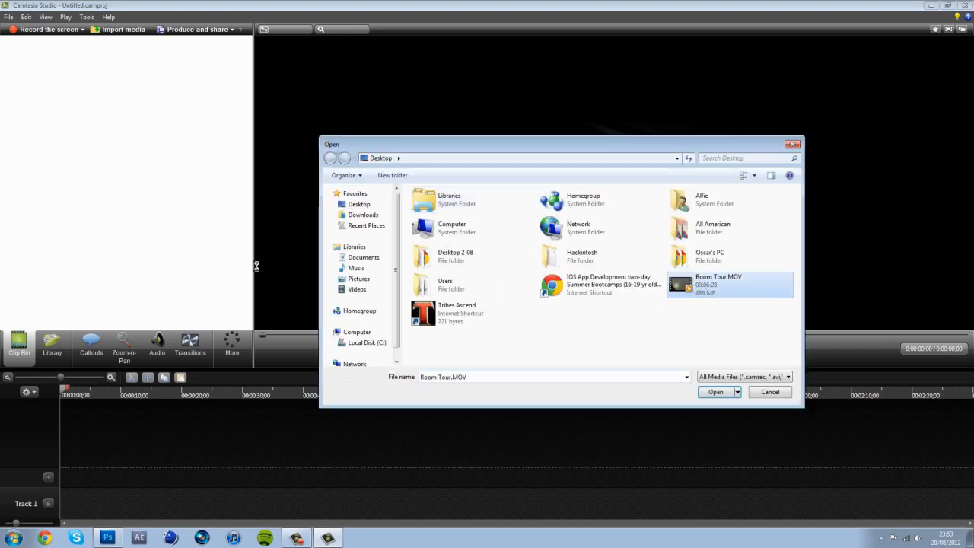
click(715, 392)
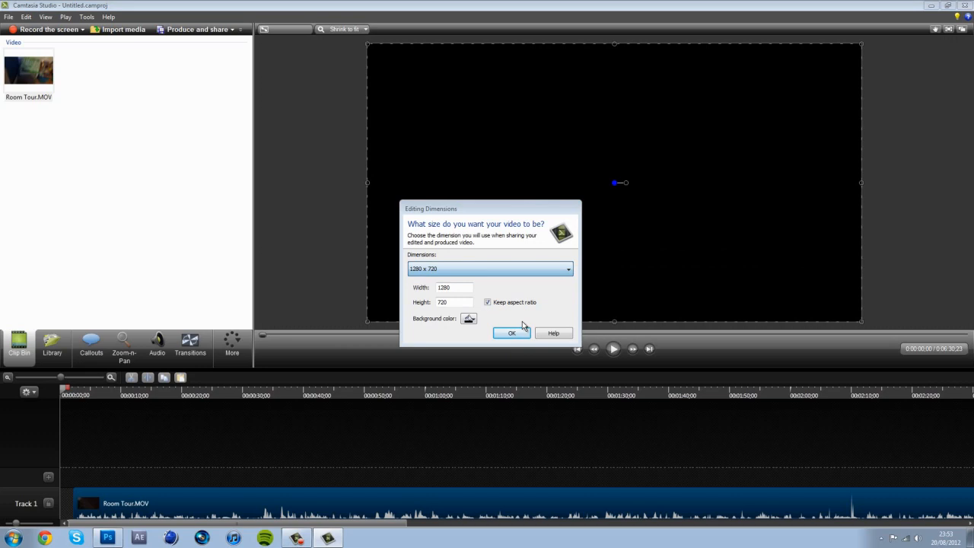
click(511, 333)
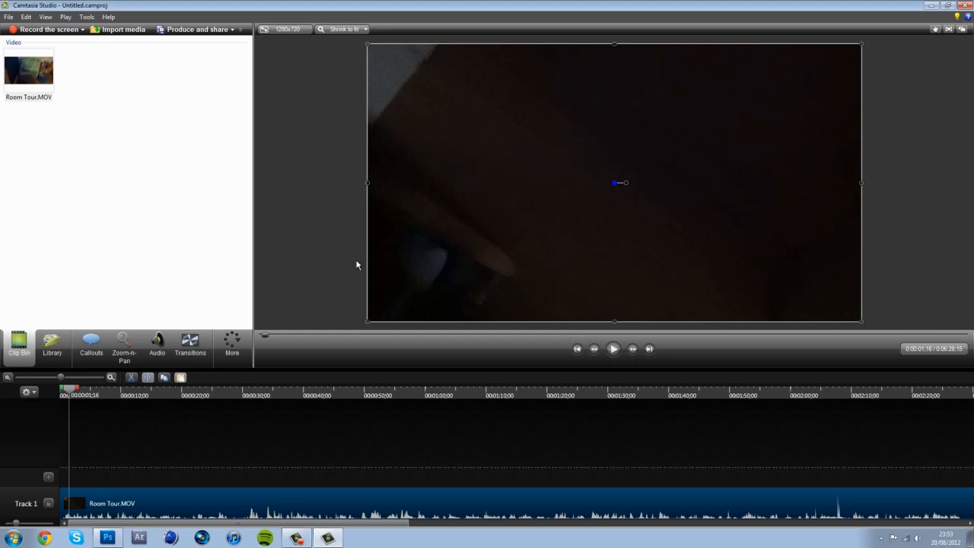
mouse_move(339, 235)
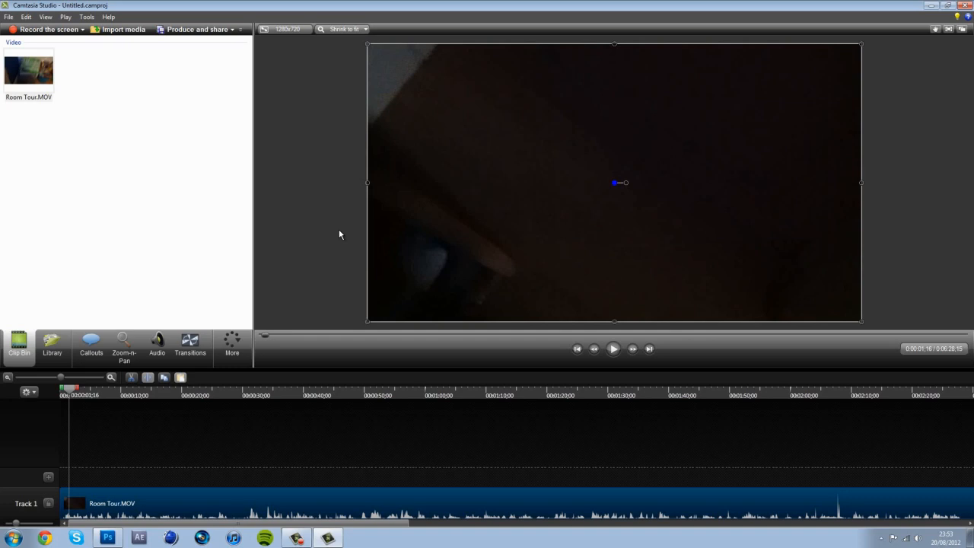
mouse_move(491, 230)
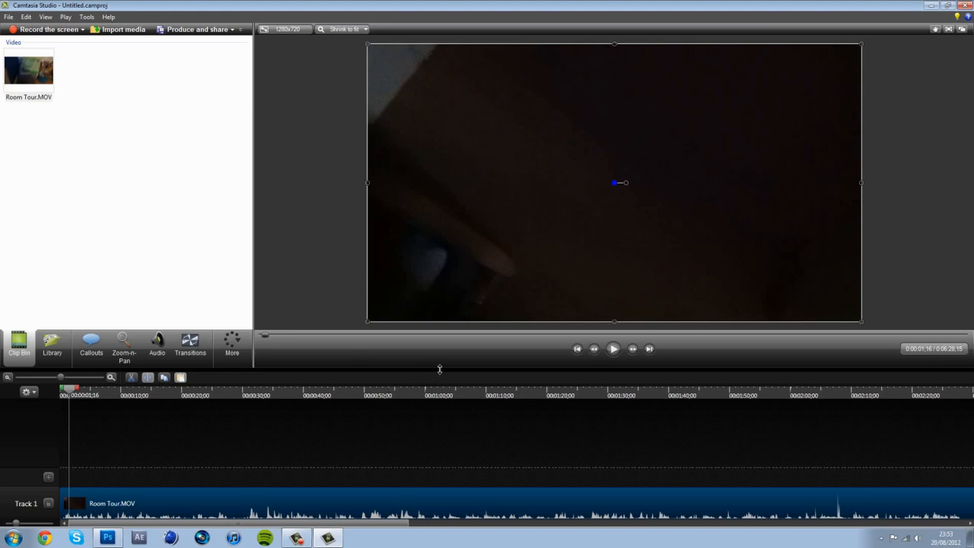
mouse_move(309, 308)
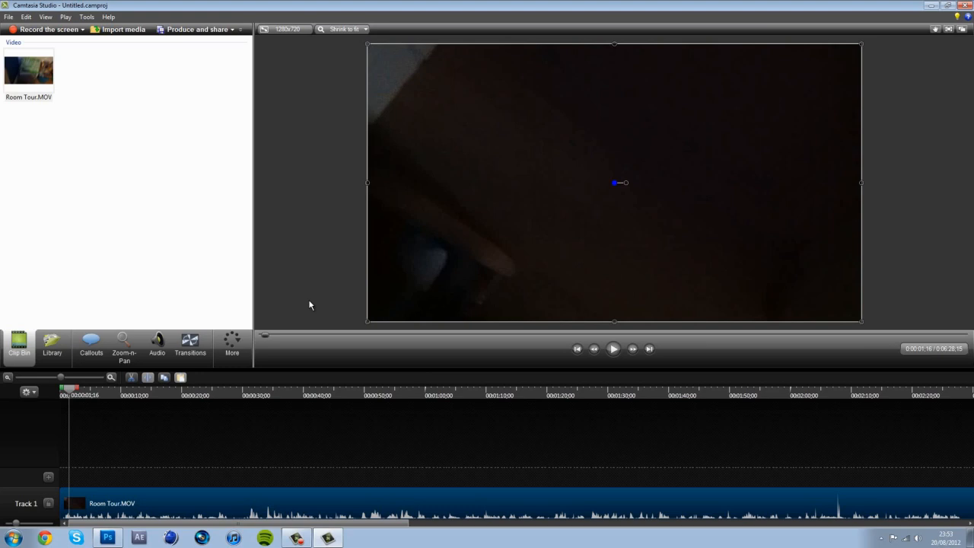
mouse_move(323, 293)
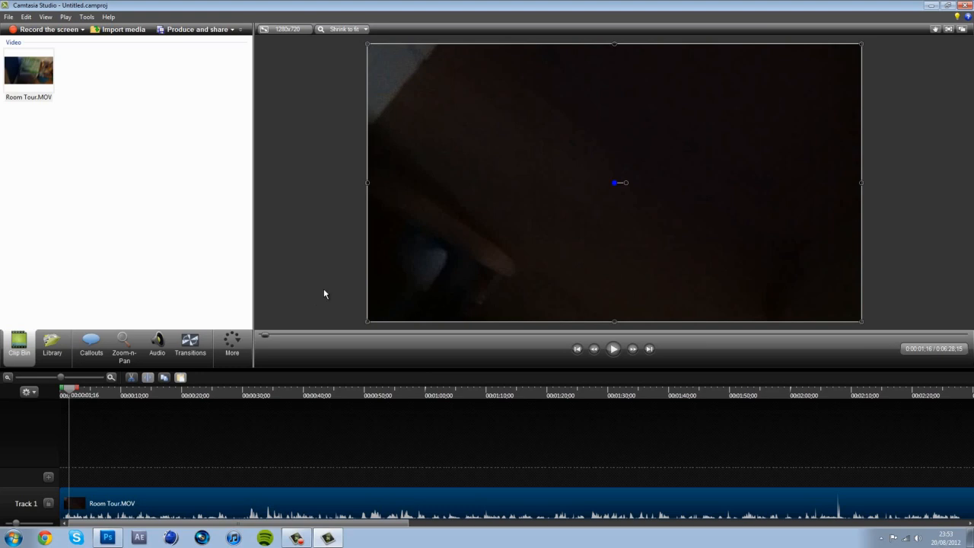